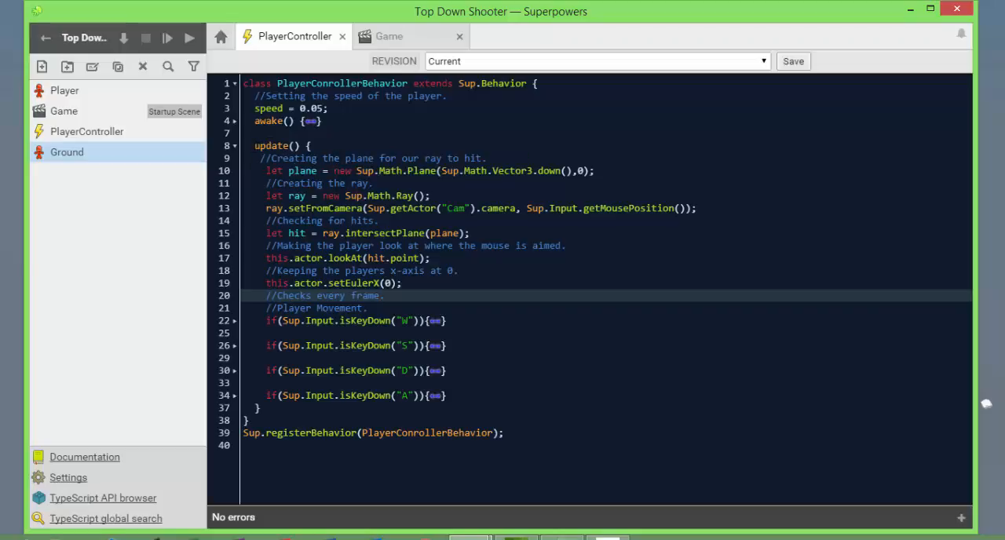
- Add the comment '//Creating the plane for our ray to hit.' inside update()
{"action": "left_click", "coordinate": [272, 145]}
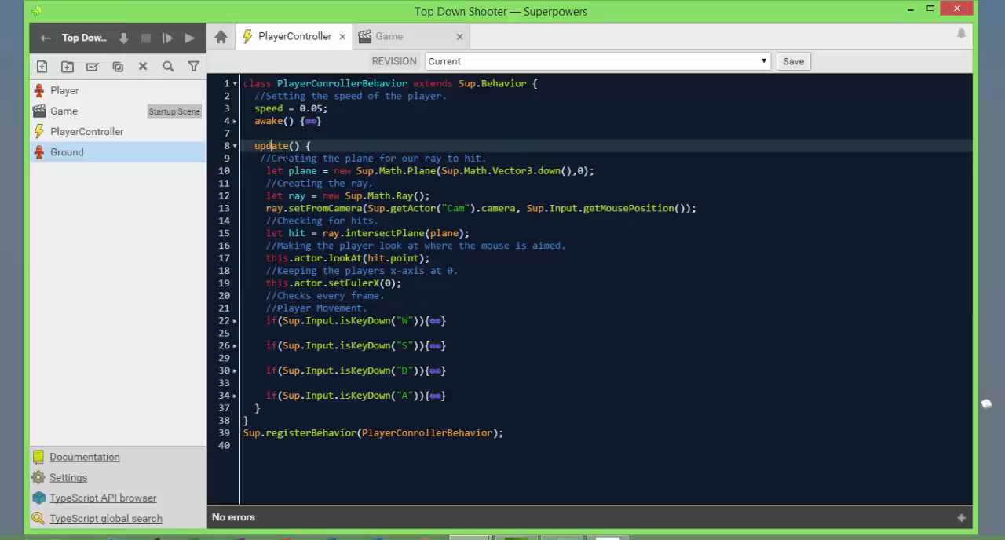
{"action": "left_click", "coordinate": [353, 158]}
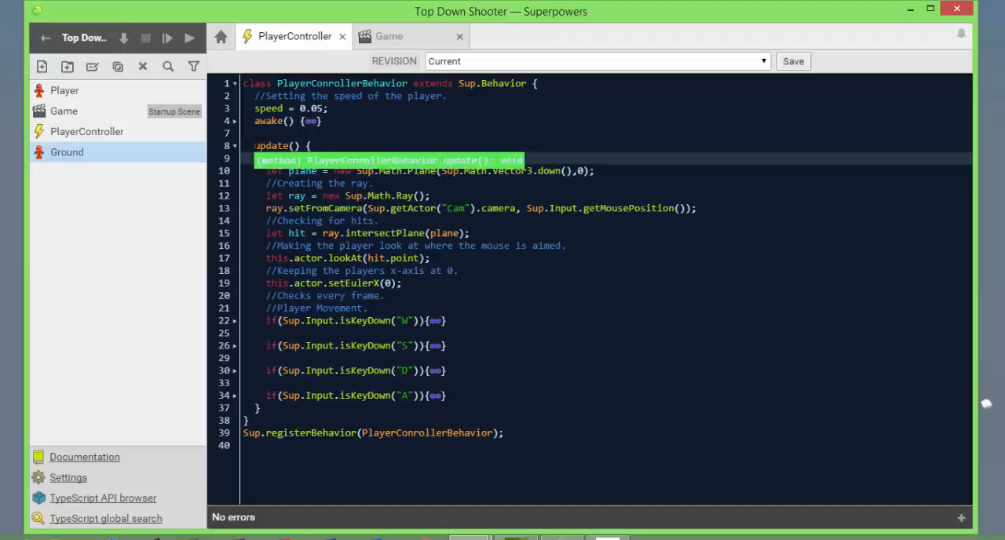
{"action": "type", "text": "//Creating the plane for our ray to hit."}
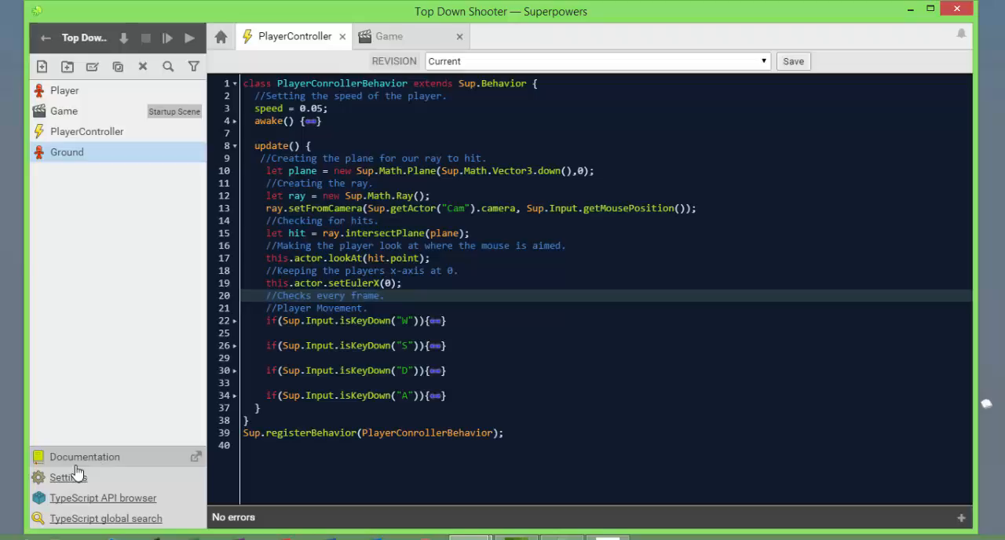
{"action": "left_click", "coordinate": [68, 477]}
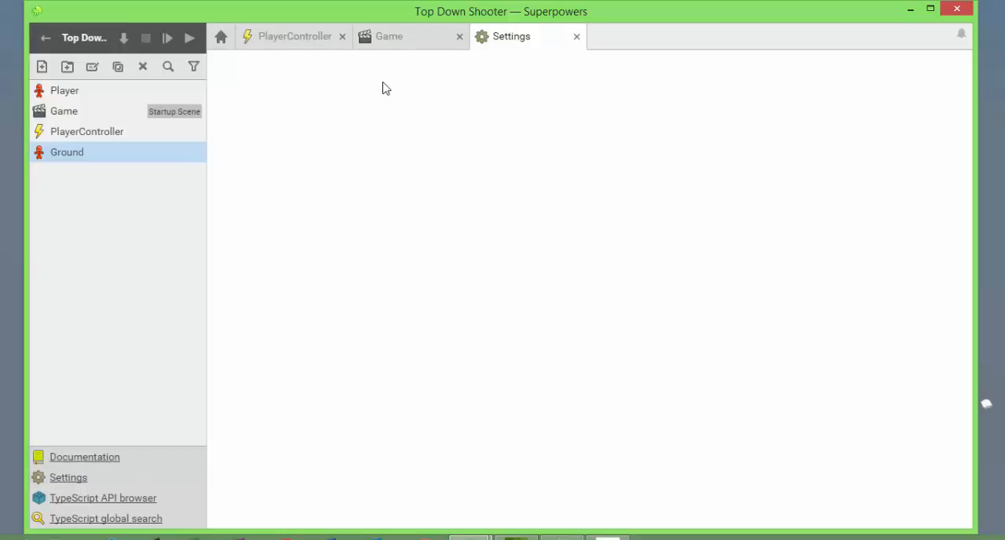
{"action": "left_click", "coordinate": [511, 37]}
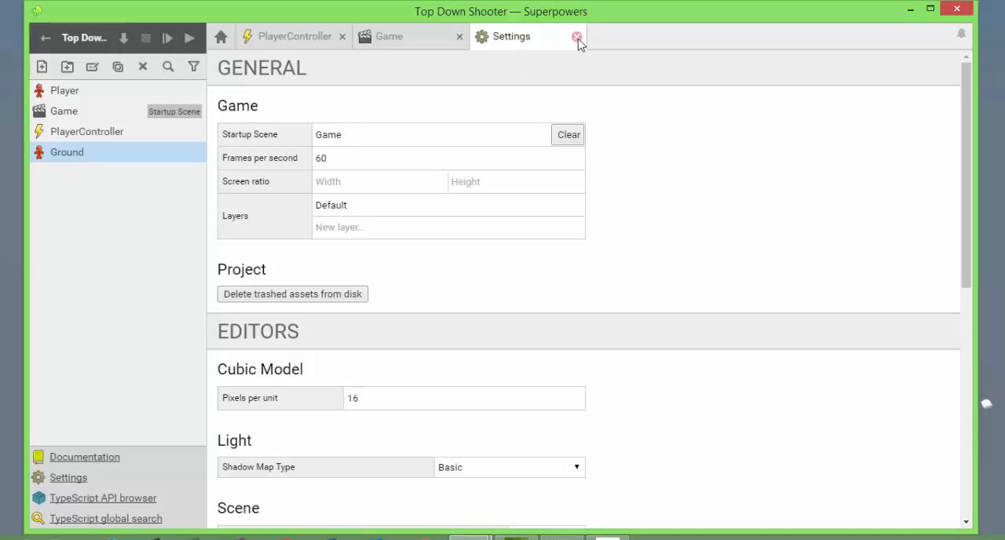
{"action": "left_click", "coordinate": [576, 37]}
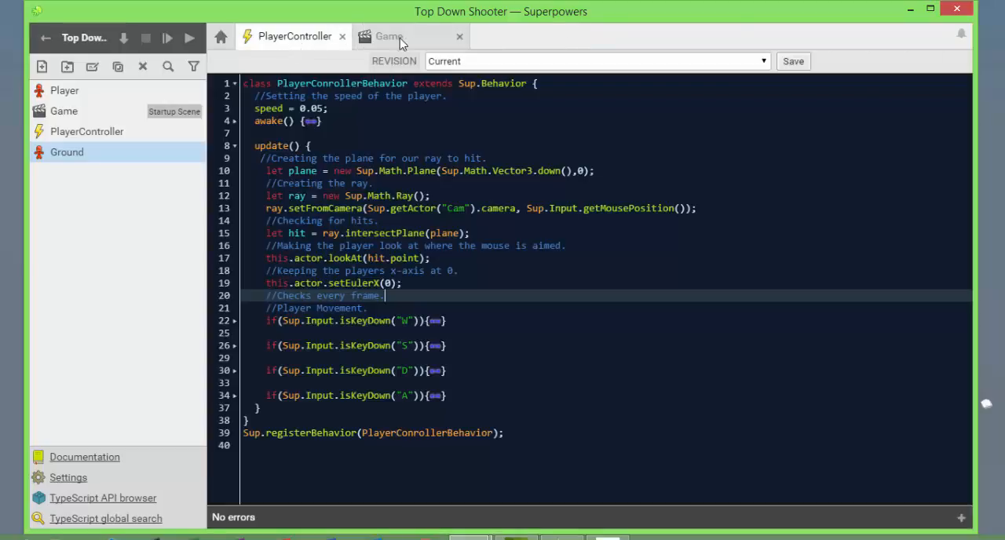
- Open the Game scene and select the Ground actor
{"action": "left_click", "coordinate": [388, 36]}
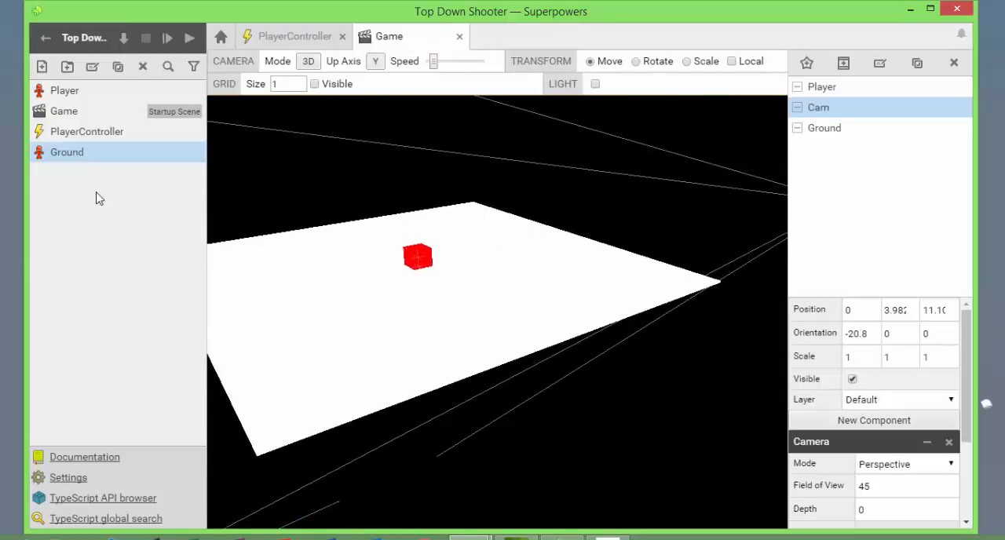
{"action": "left_click", "coordinate": [824, 128]}
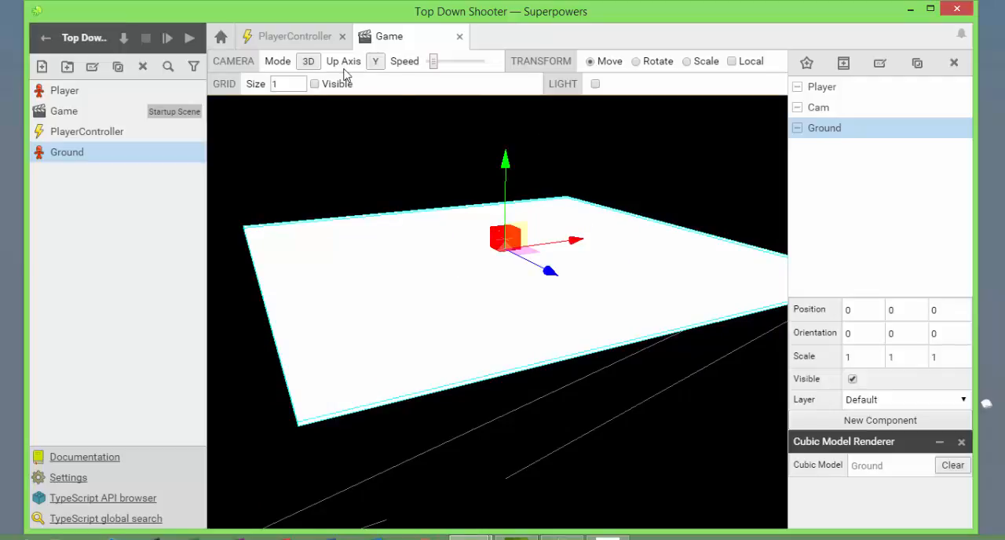
{"action": "mouse_move", "coordinate": [491, 155]}
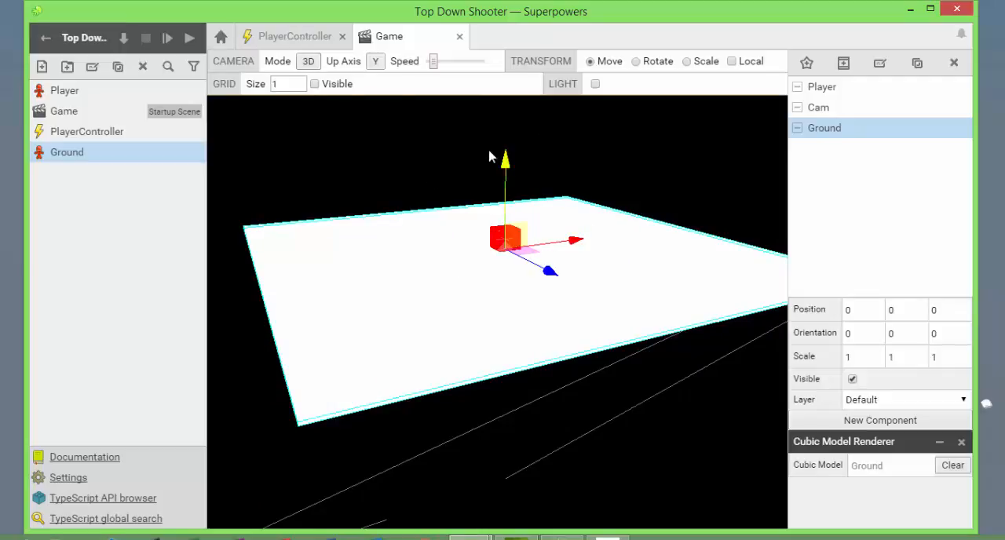
{"action": "mouse_move", "coordinate": [473, 183]}
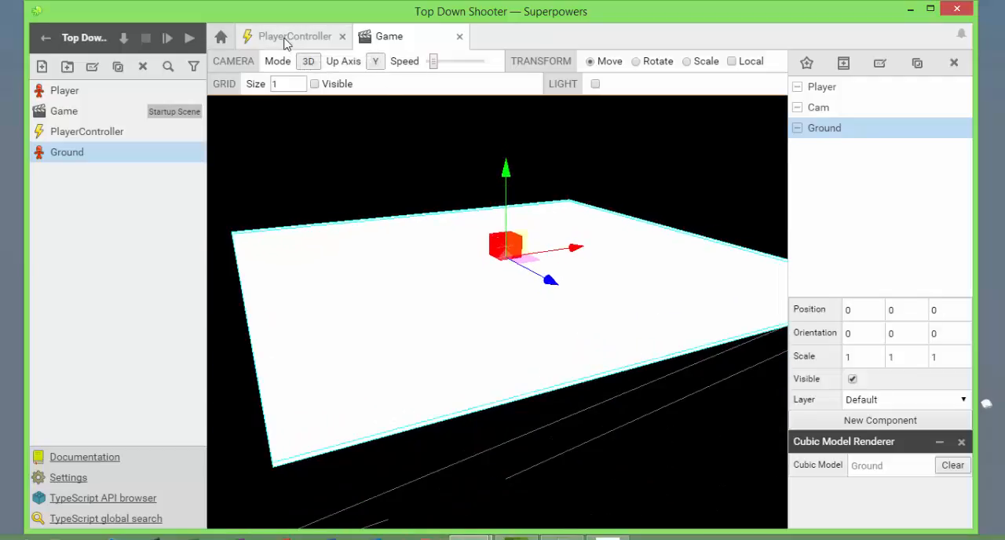
{"action": "mouse_move", "coordinate": [192, 38]}
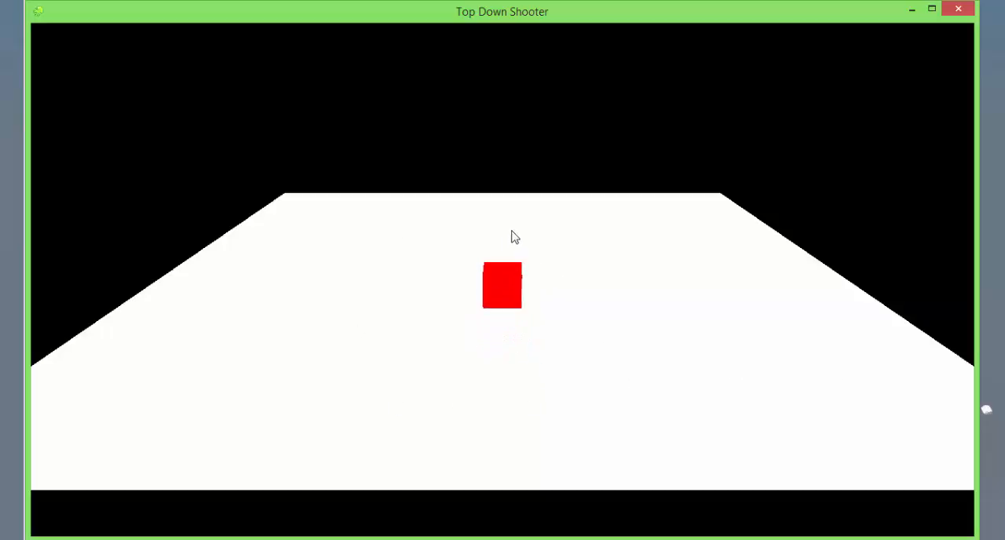
- Test the running game, pressing W to move the red cube
{"action": "key", "text": "w"}
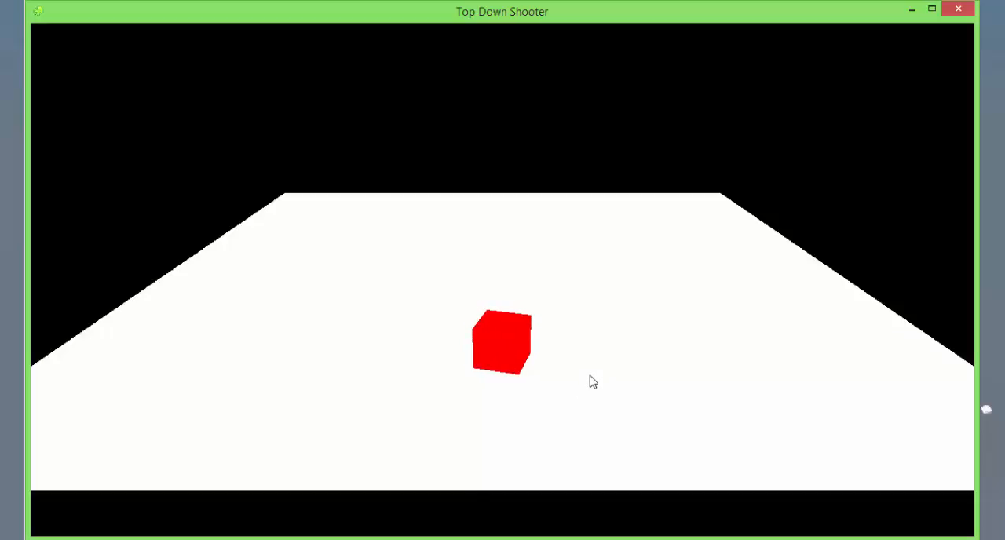
{"action": "mouse_move", "coordinate": [495, 264]}
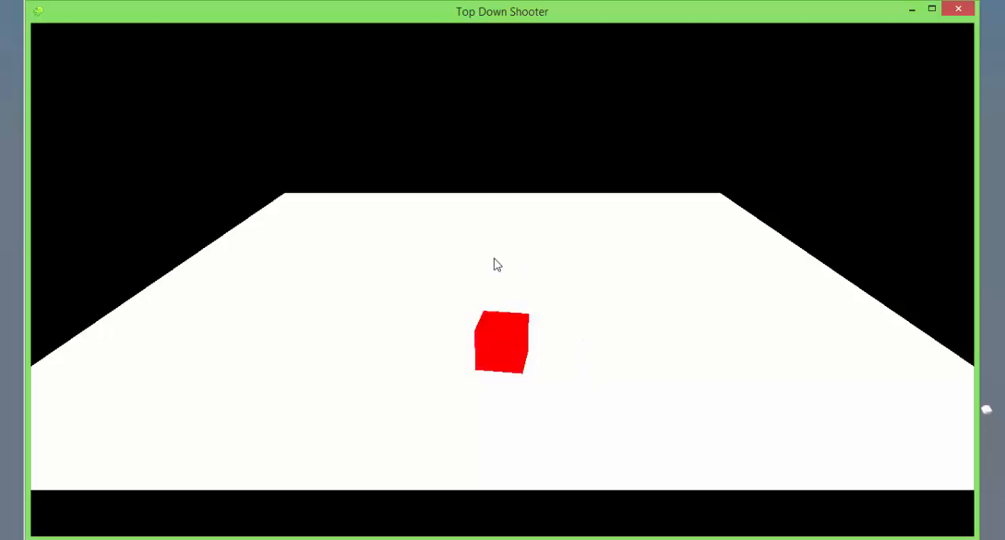
{"action": "mouse_move", "coordinate": [318, 365]}
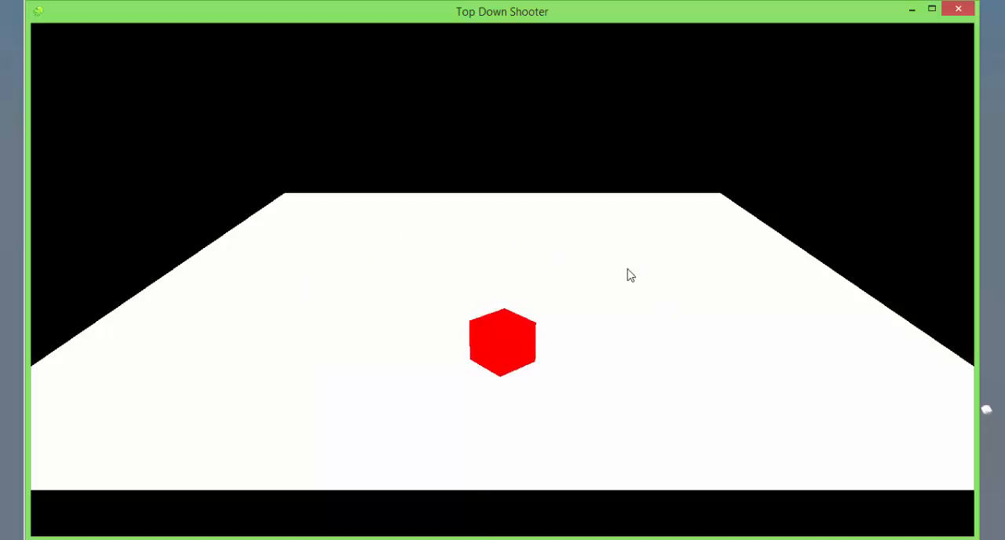
{"action": "mouse_move", "coordinate": [693, 296]}
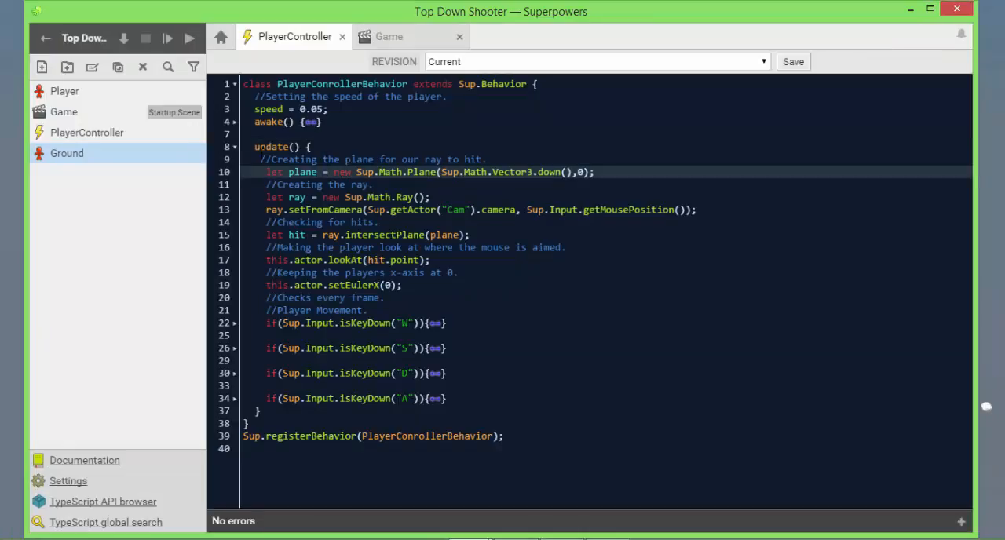
- Fix the plane comment's leading spaces to line up with the code below
{"action": "left_click", "coordinate": [314, 109]}
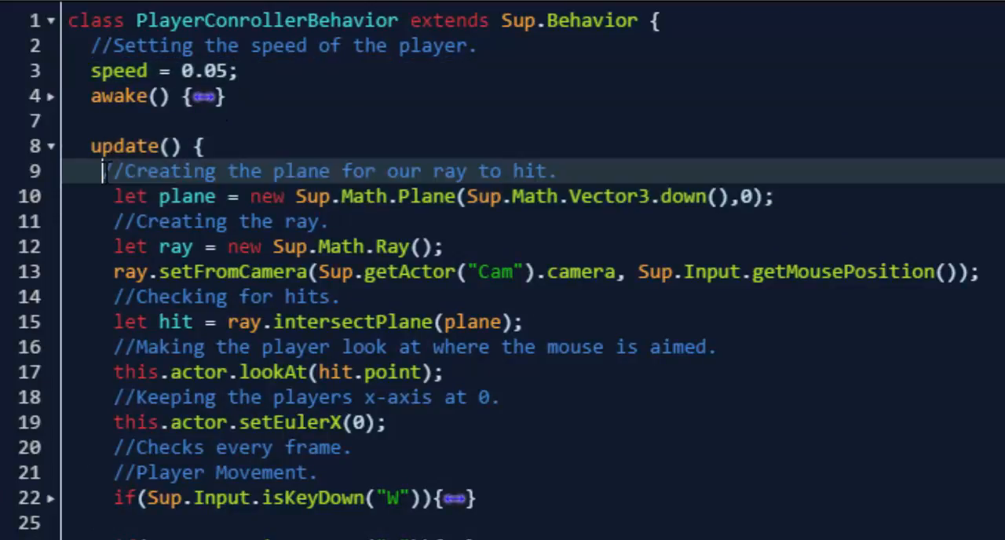
{"action": "left_click_drag", "start_coordinate": [104, 171], "coordinate": [322, 222]}
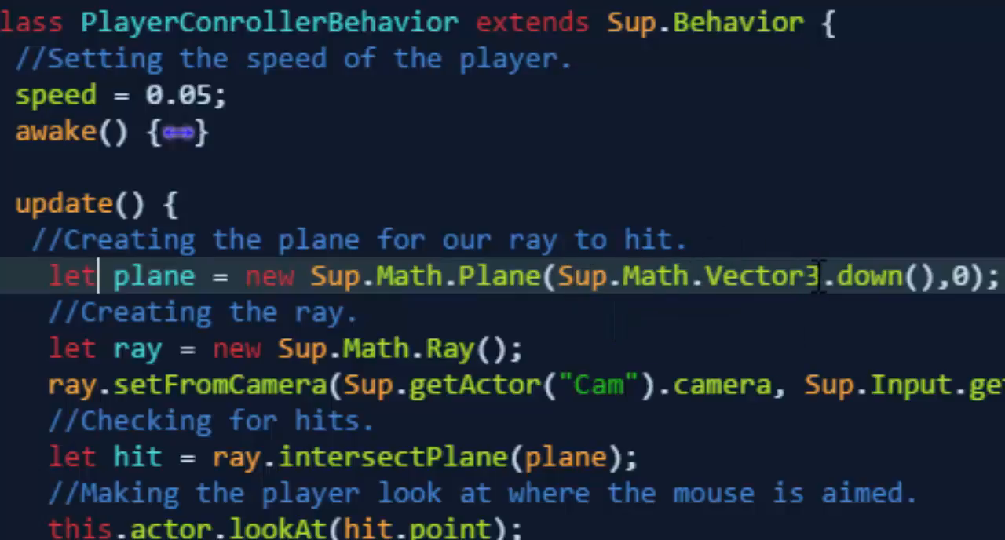
{"action": "double_click", "coordinate": [868, 276]}
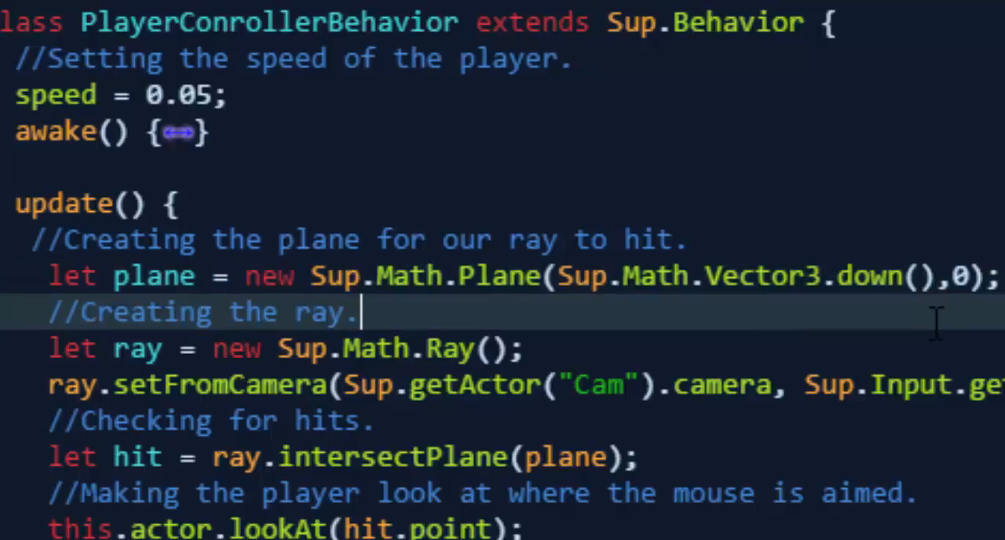
{"action": "left_click", "coordinate": [962, 275]}
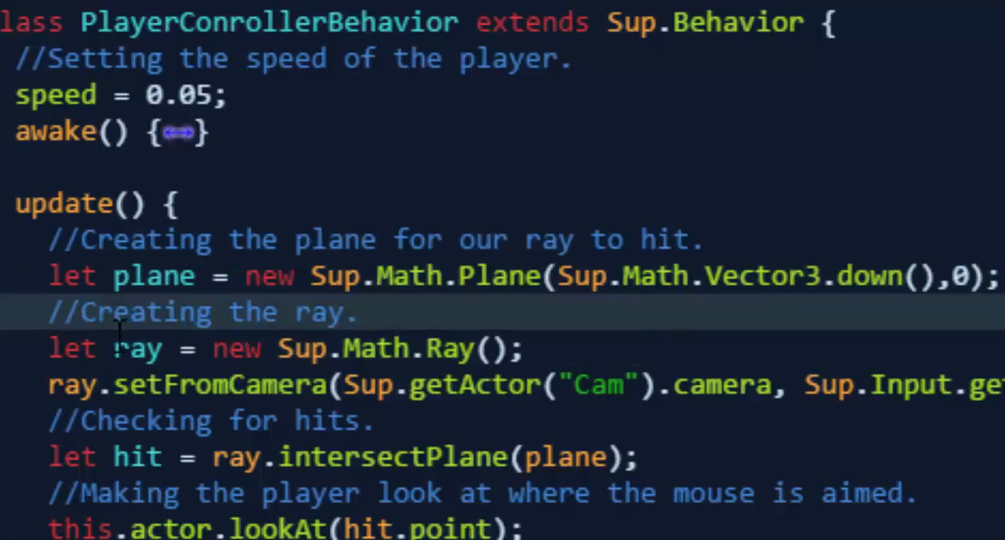
{"action": "scroll", "scroll_direction": "down", "scroll_amount": 3}
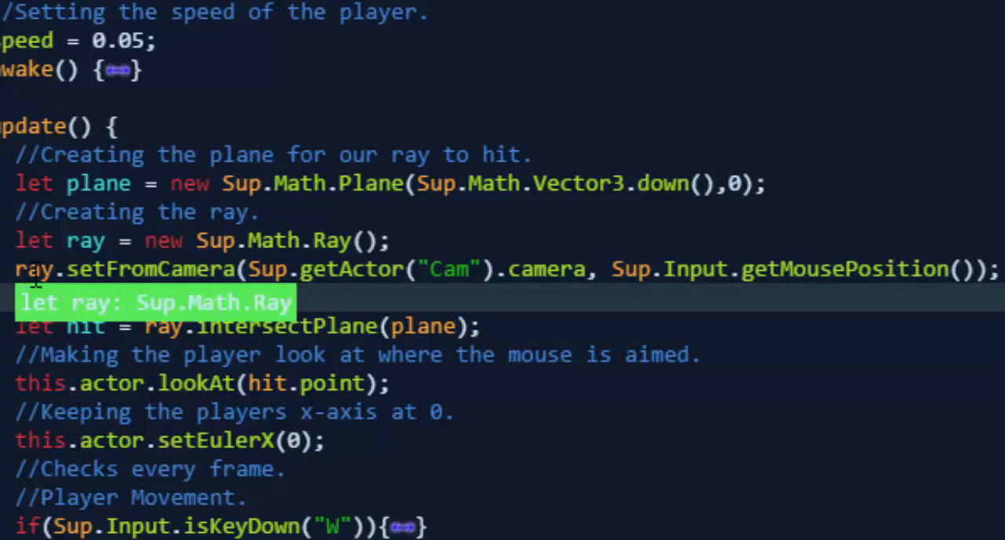
- Type '//Checking for hits.' above the ray intersection line, then select 'Cam' in setFromCamera
{"action": "type", "text": "//Checking for hits."}
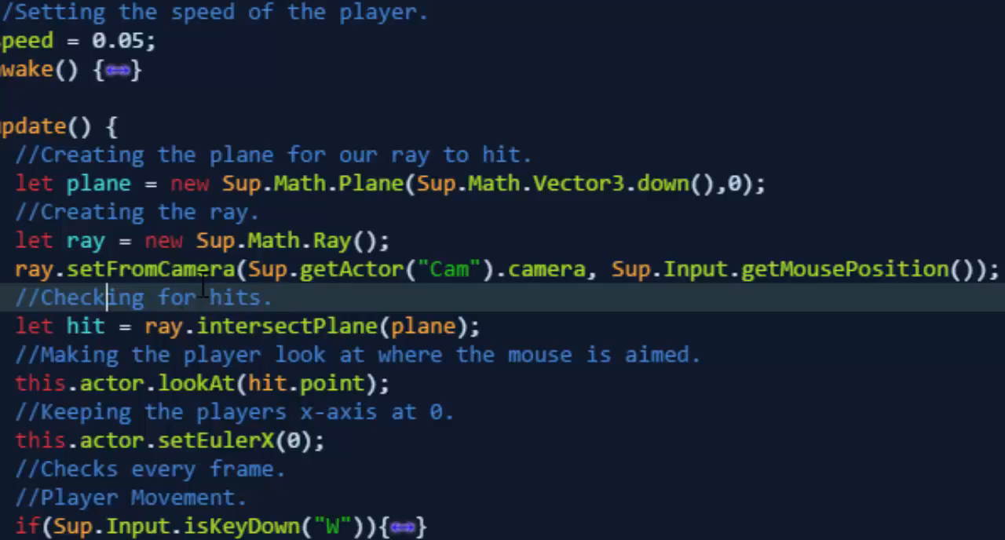
{"action": "mouse_move", "coordinate": [267, 268]}
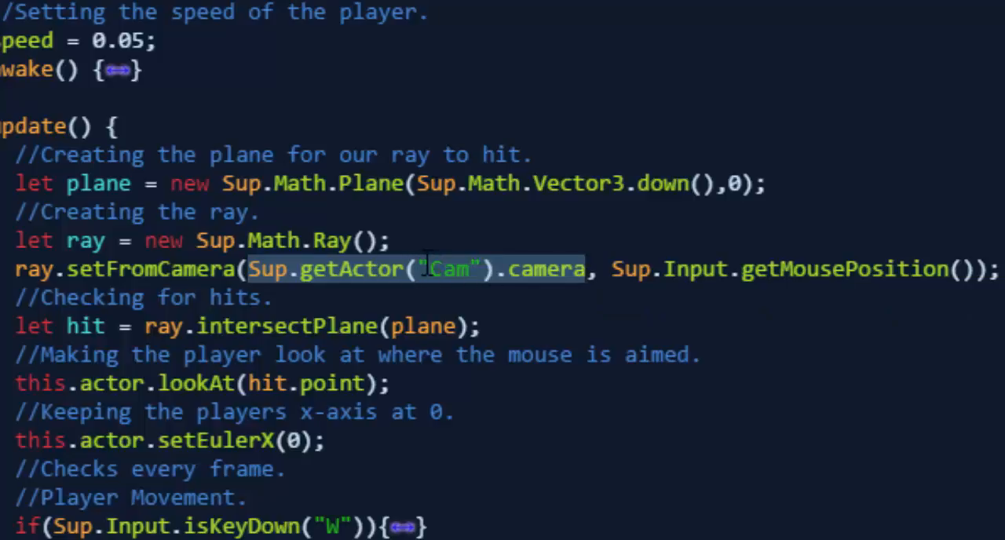
{"action": "left_click", "coordinate": [440, 269]}
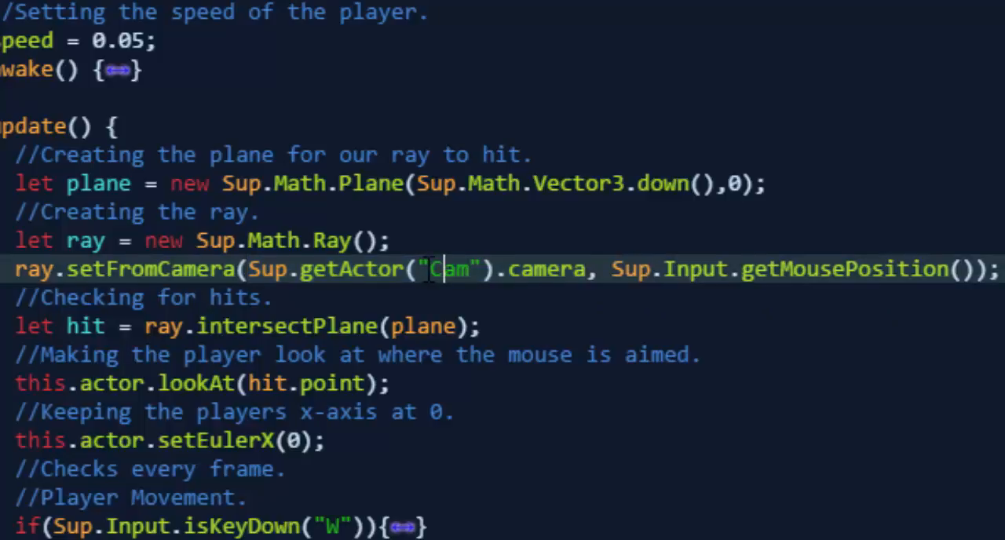
{"action": "double_click", "coordinate": [450, 268]}
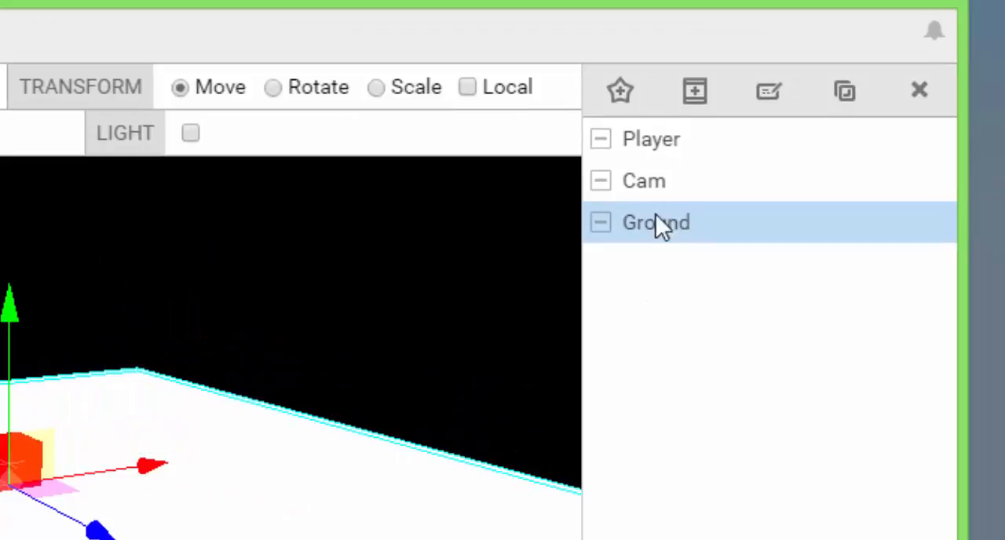
- Select the Cam actor in the Game scene hierarchy
{"action": "left_click", "coordinate": [643, 181]}
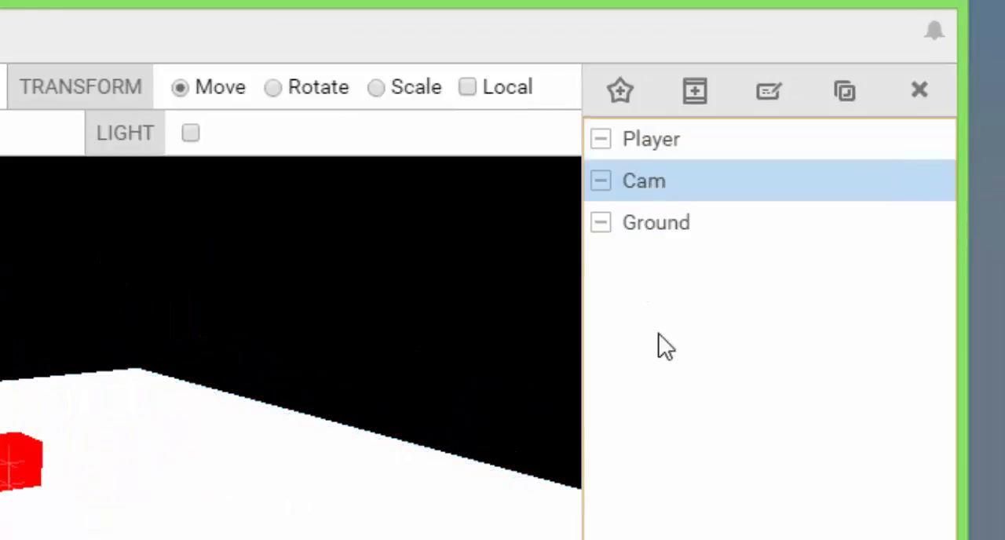
{"action": "mouse_move", "coordinate": [479, 188]}
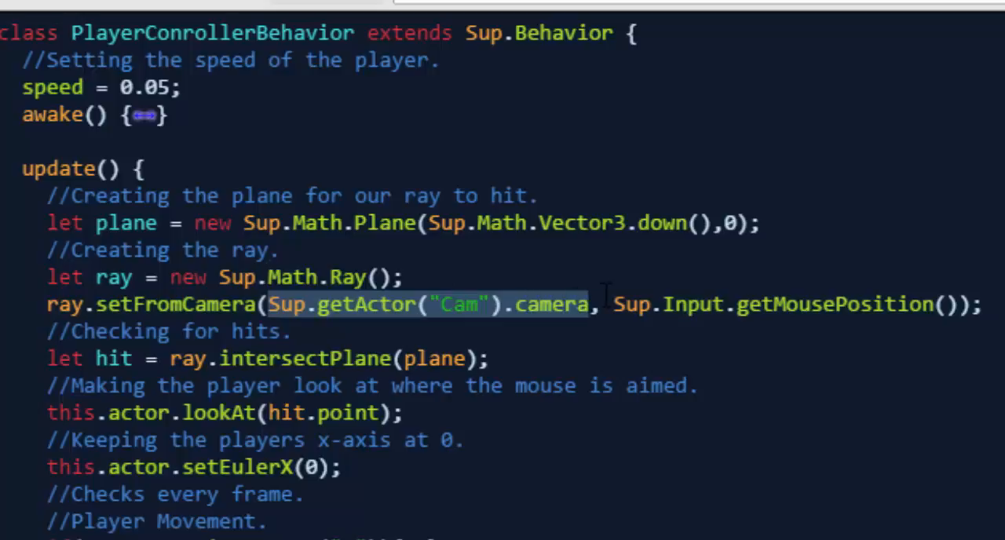
{"action": "left_click", "coordinate": [596, 304]}
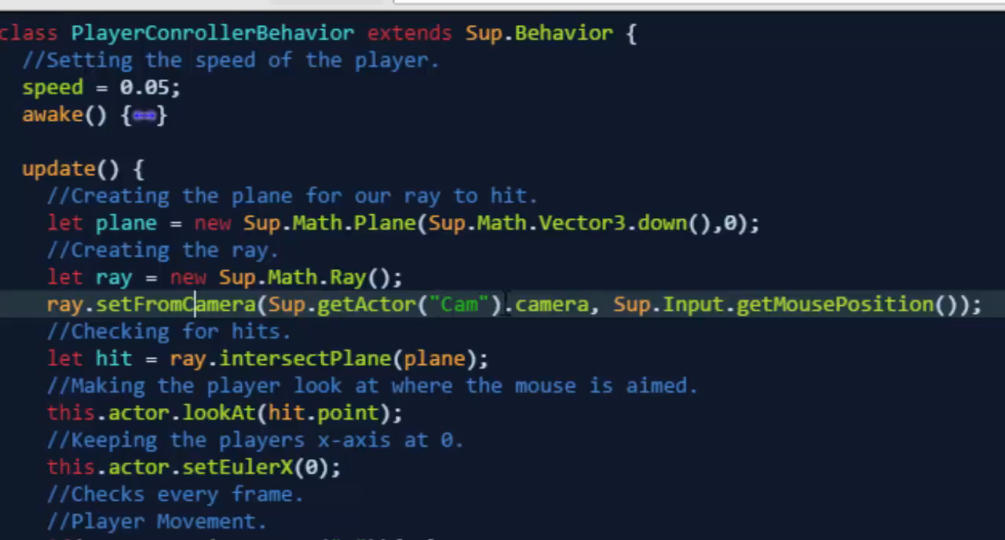
{"action": "double_click", "coordinate": [636, 304]}
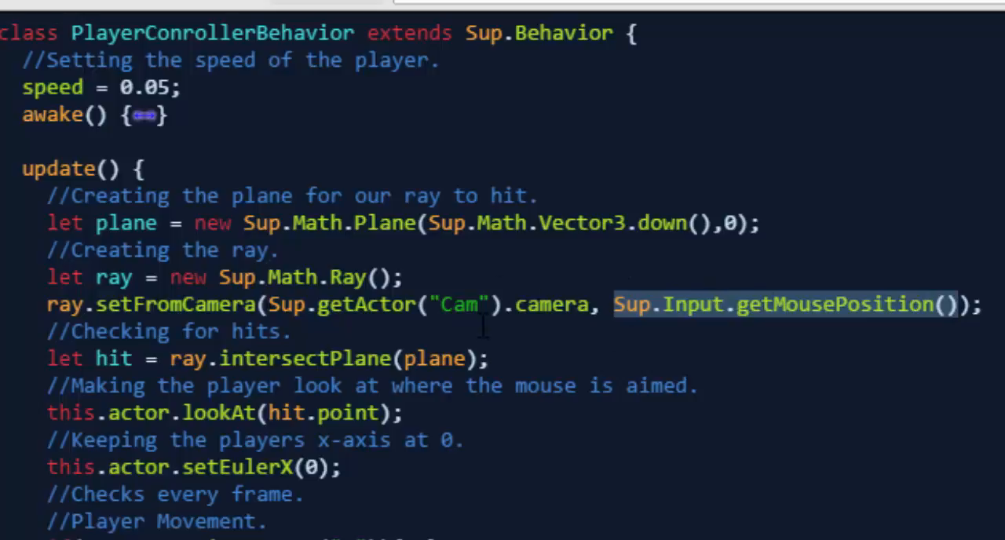
{"action": "mouse_move", "coordinate": [844, 305]}
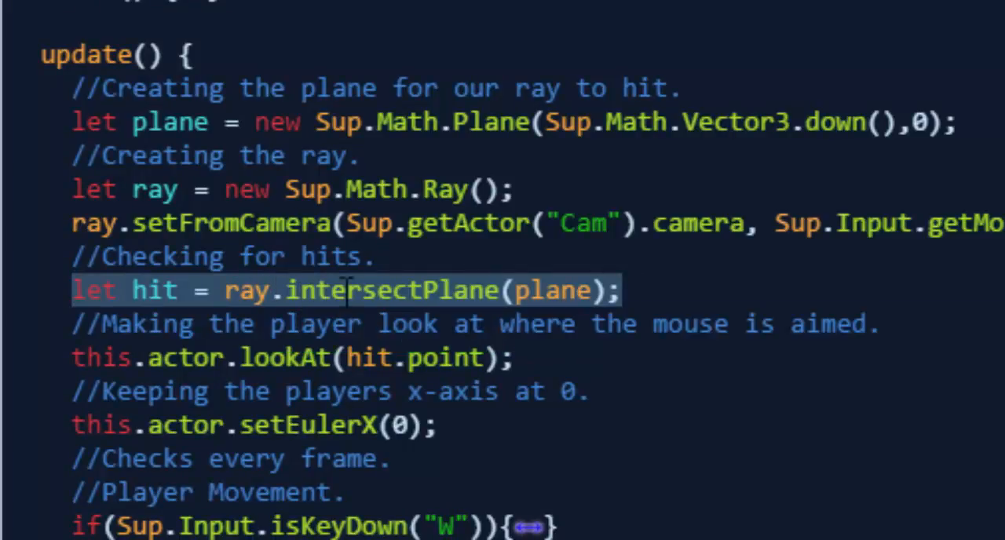
{"action": "left_click", "coordinate": [511, 290]}
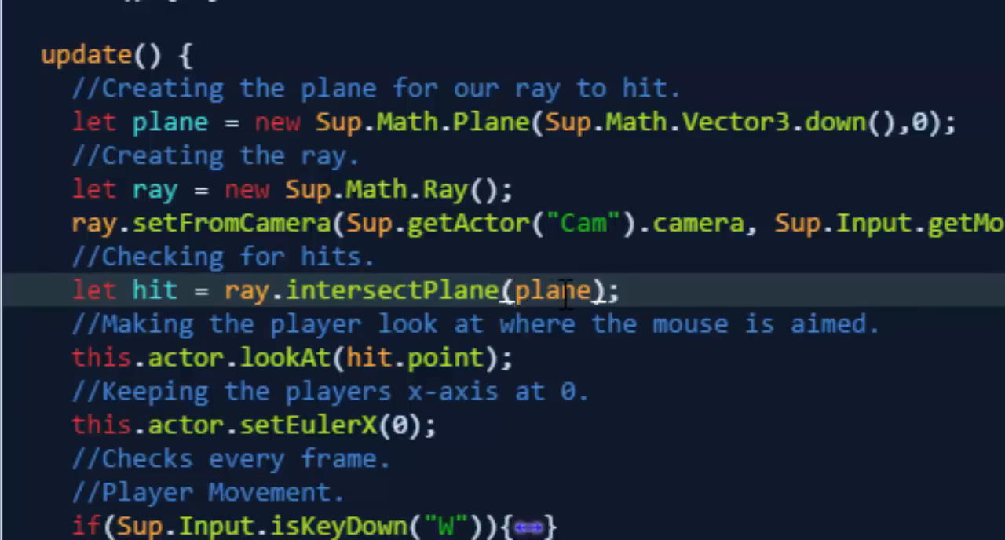
{"action": "mouse_move", "coordinate": [585, 291]}
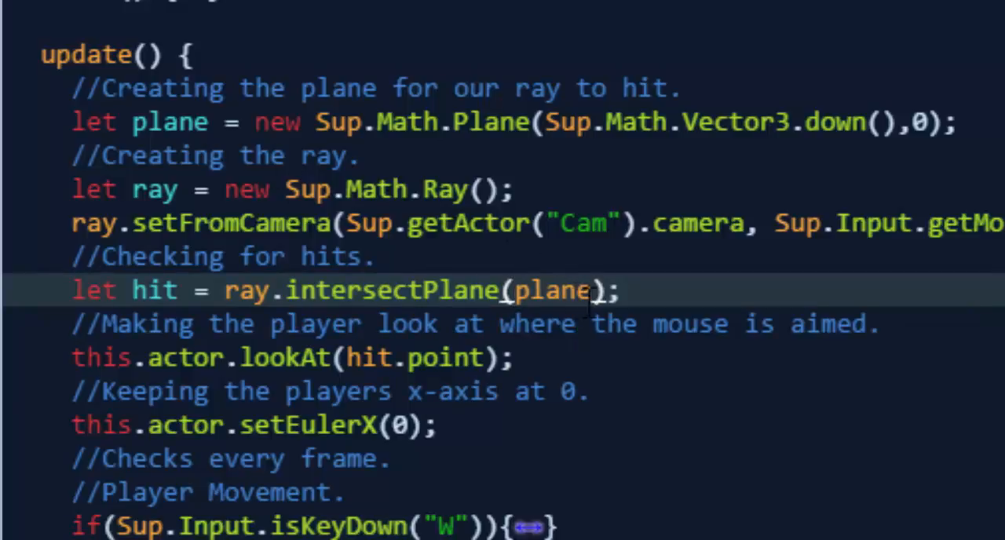
{"action": "mouse_move", "coordinate": [557, 289]}
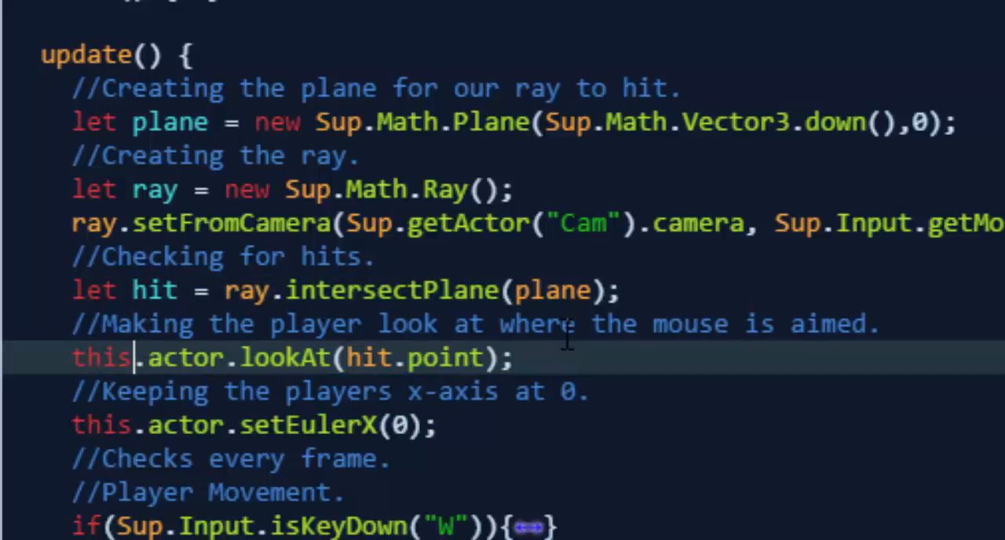
- Reword the lookAt comment to end with 'ray hits the plane.'
{"action": "scroll", "scroll_direction": "down", "scroll_amount": 3}
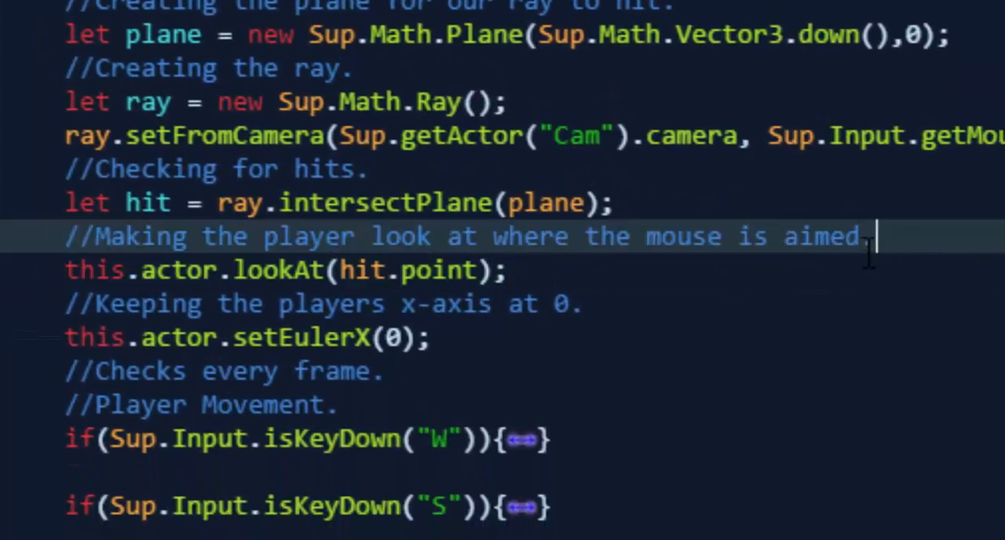
{"action": "key", "text": "Backspace"}
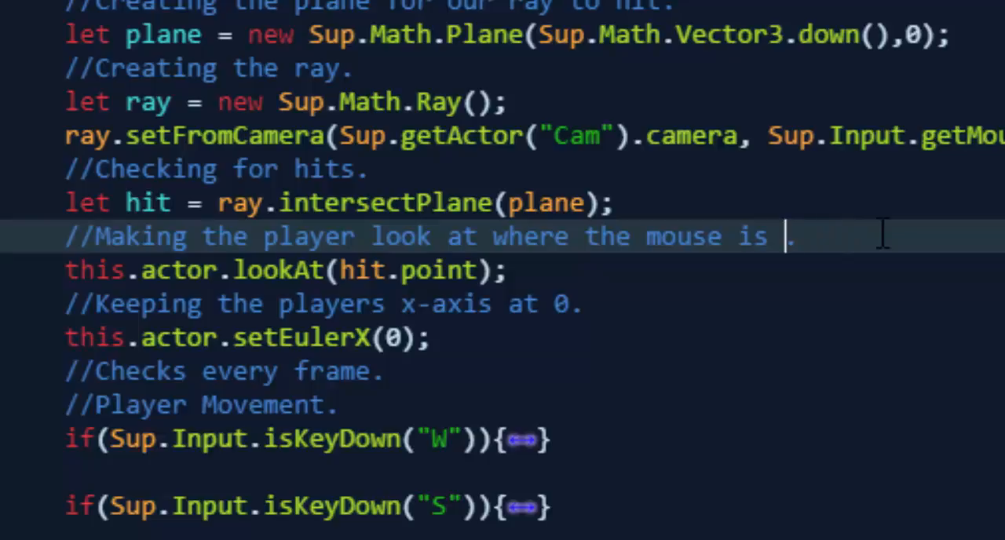
{"action": "type", "text": "ray."}
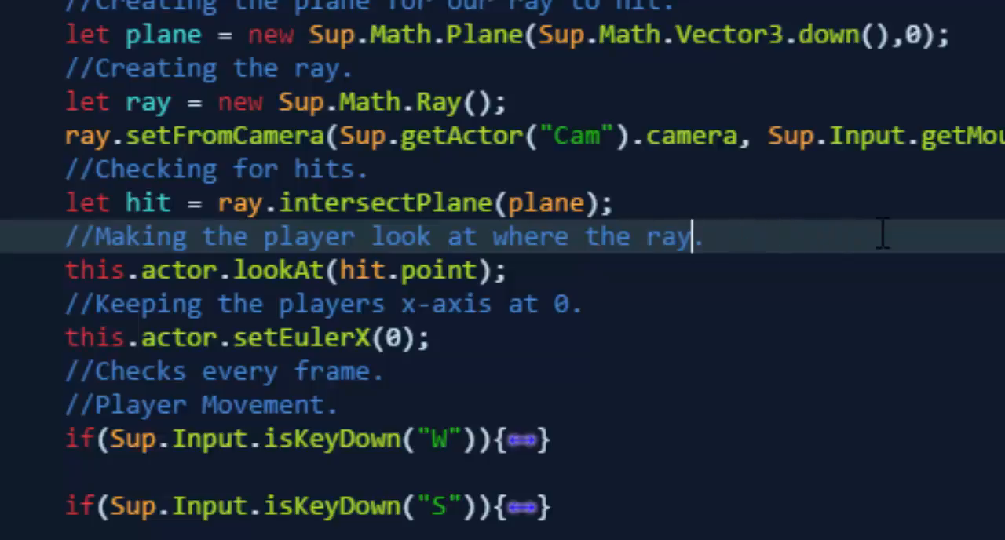
{"action": "type", "text": "hits the"}
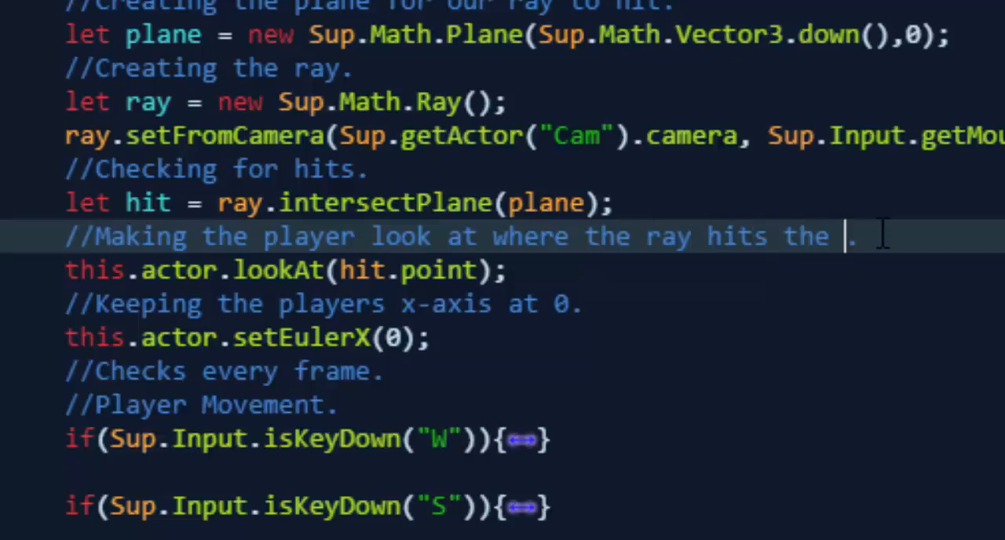
{"action": "type", "text": "plane."}
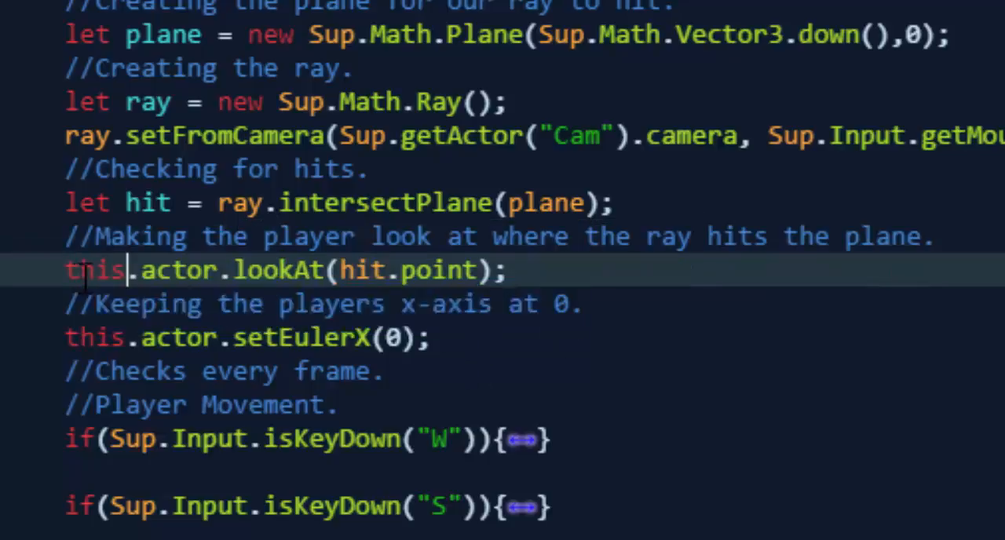
{"action": "mouse_move", "coordinate": [180, 270]}
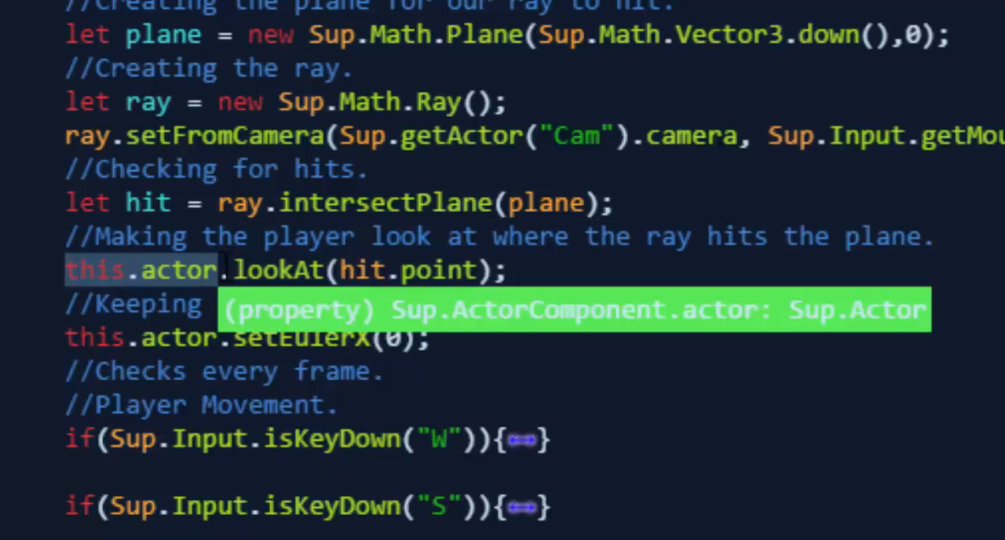
{"action": "mouse_move", "coordinate": [243, 270]}
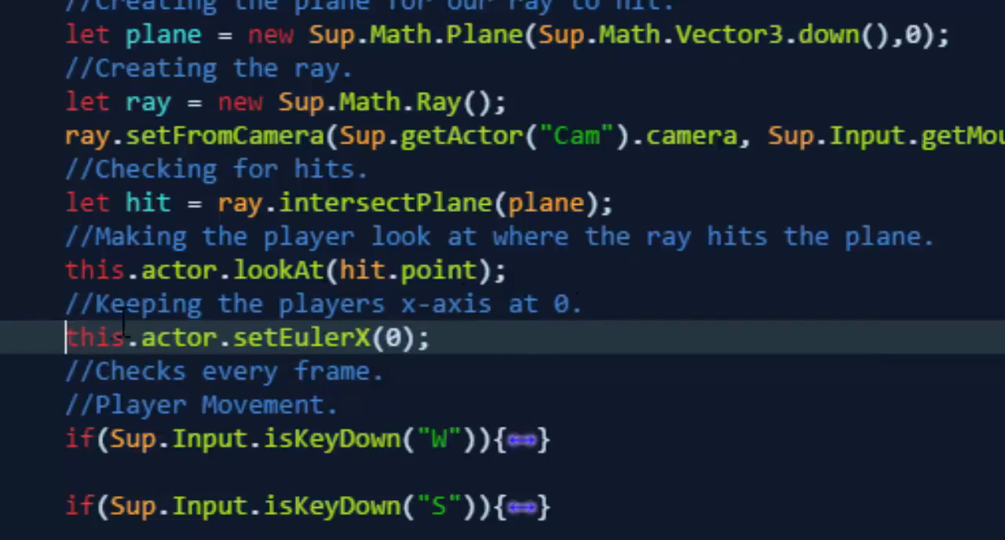
- Comment out the this.actor.setEulerX(0) line with //
{"action": "type", "text": "//"}
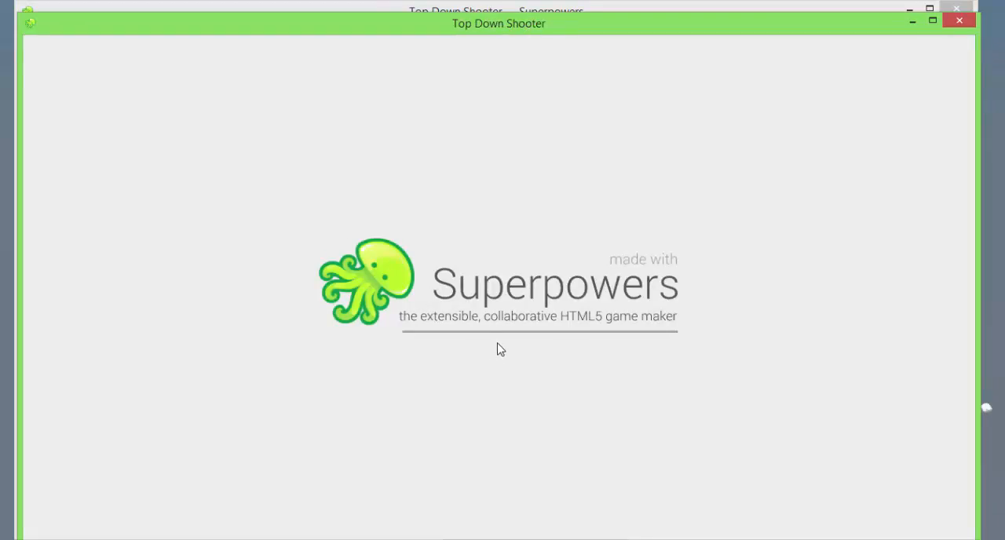
{"action": "mouse_move", "coordinate": [506, 374]}
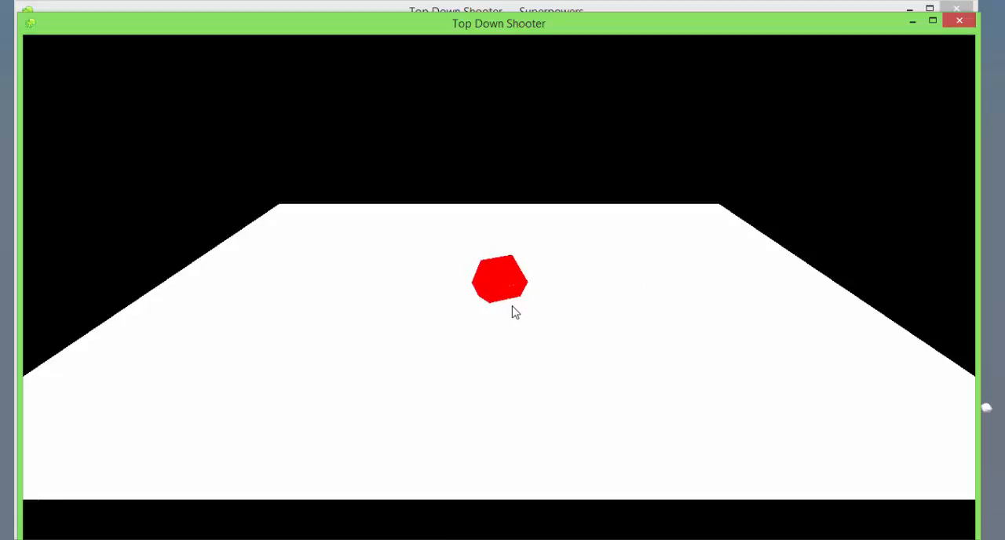
{"action": "mouse_move", "coordinate": [561, 332]}
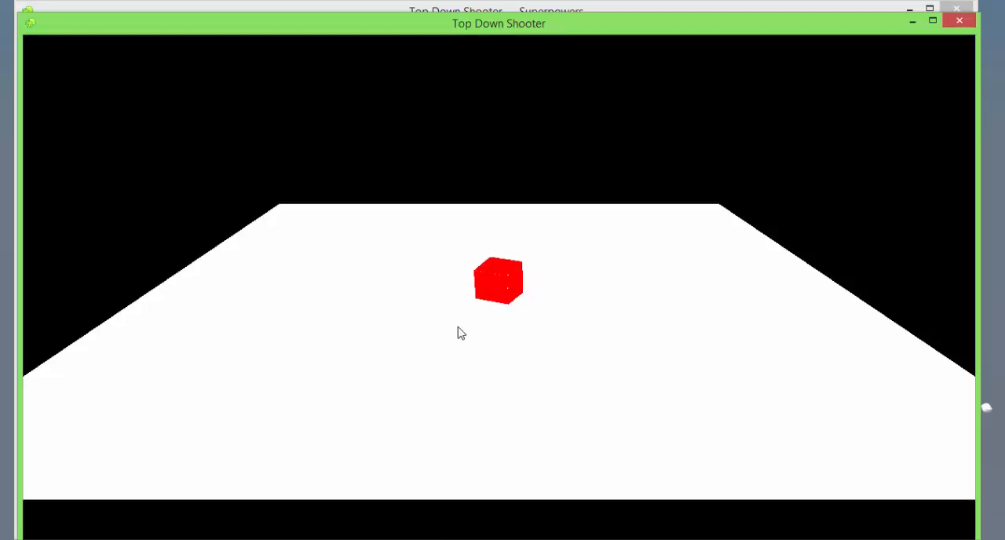
{"action": "mouse_move", "coordinate": [341, 356]}
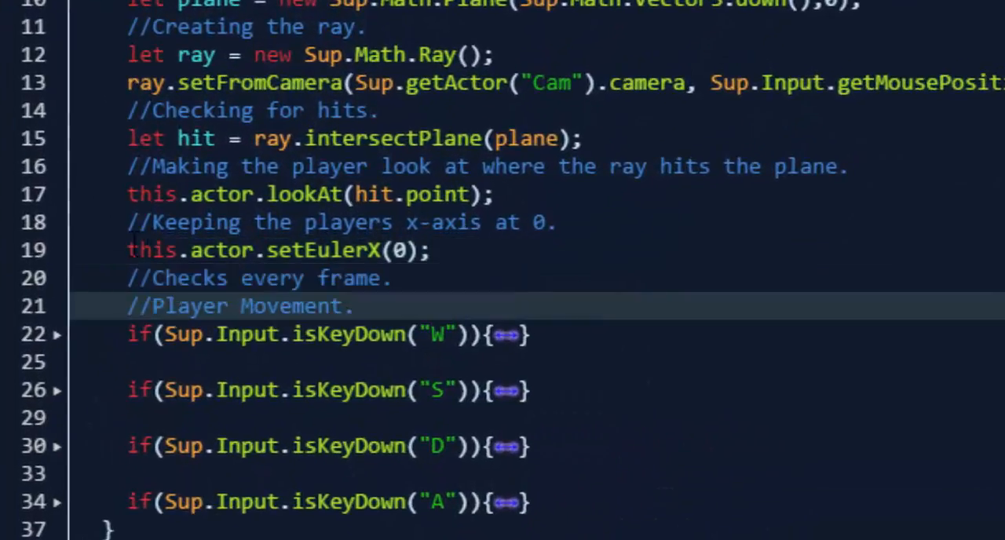
- Click in the 'Checks every frame' comment, then switch to the Game tab
{"action": "left_click", "coordinate": [271, 278]}
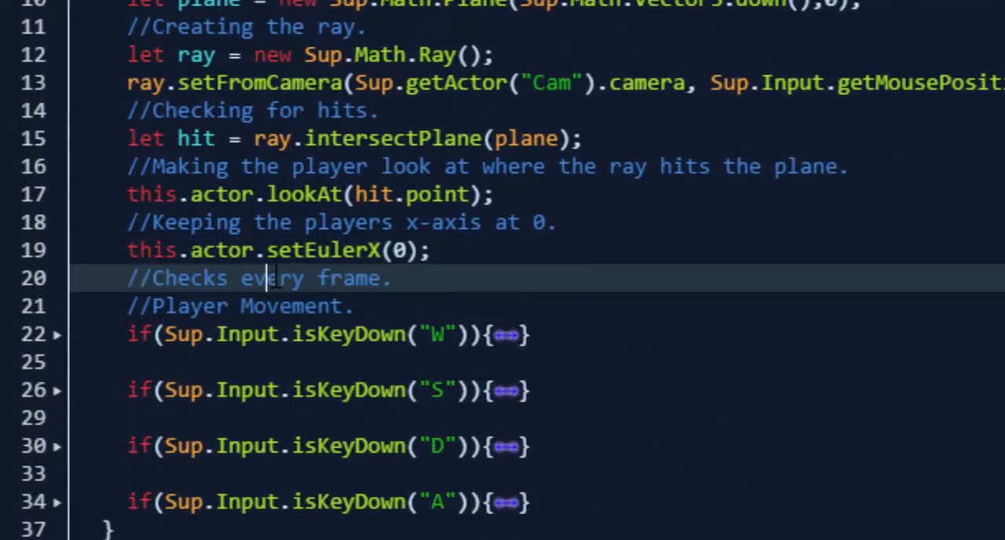
{"action": "mouse_move", "coordinate": [330, 250]}
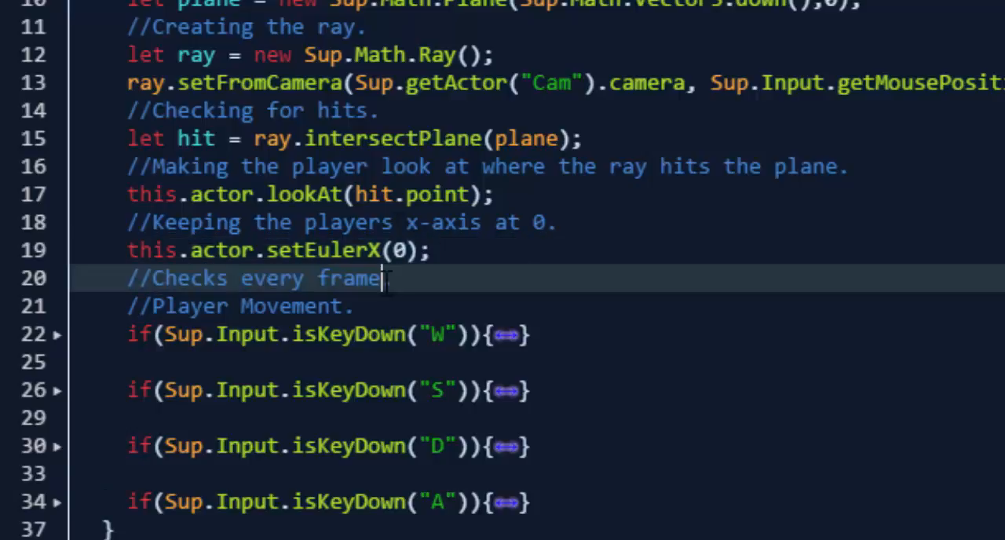
{"action": "left_click", "coordinate": [381, 19]}
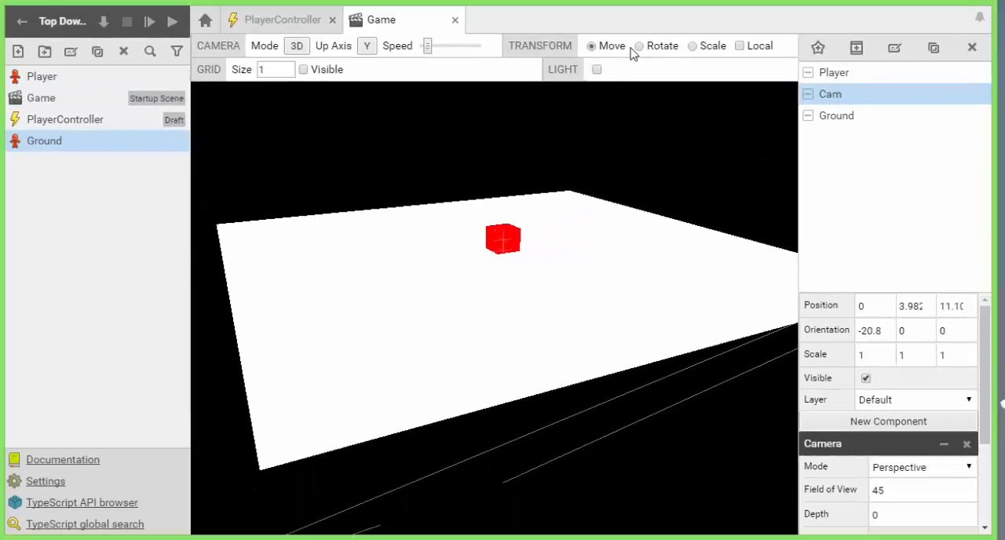
- Select the Player cube with Rotate mode and set its X orientation to 0
{"action": "left_click", "coordinate": [639, 46]}
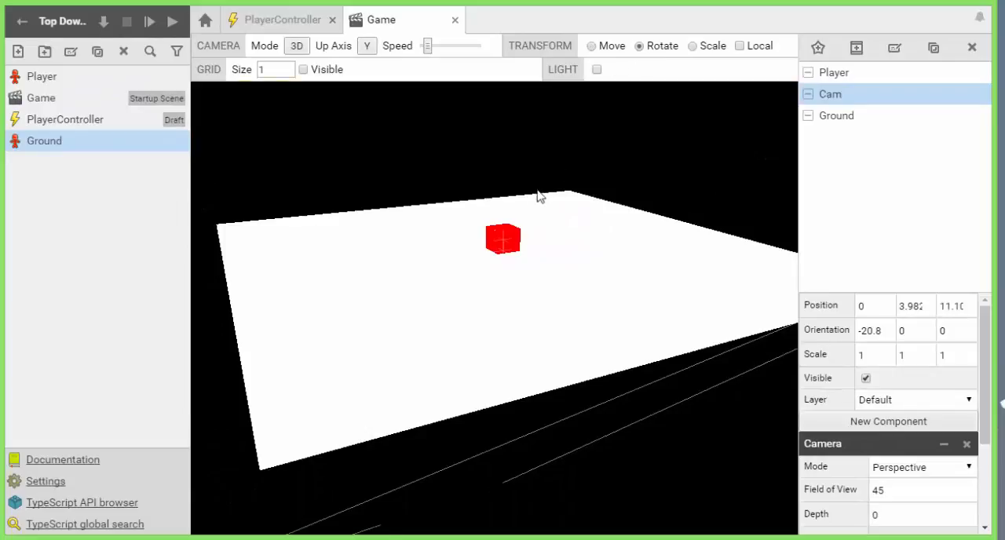
{"action": "left_click", "coordinate": [834, 72]}
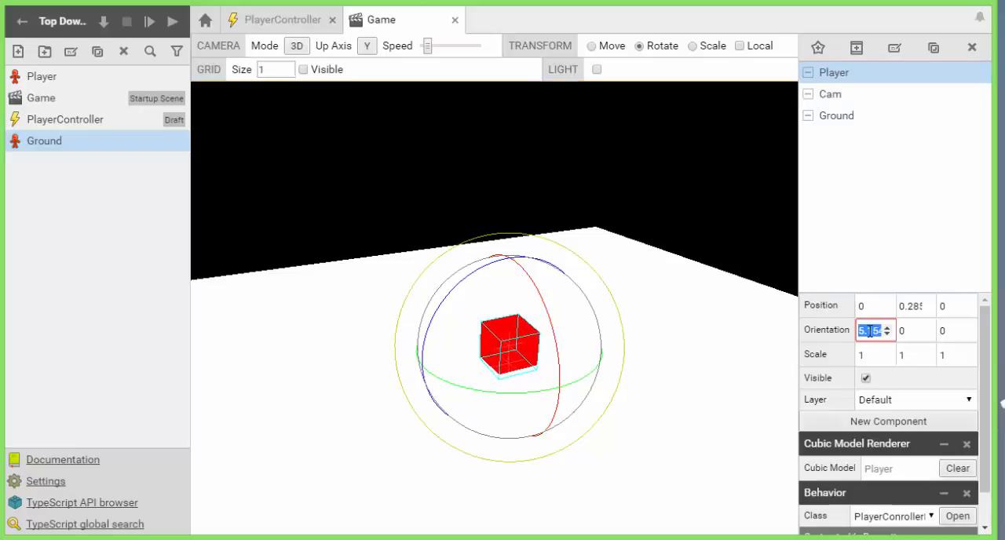
{"action": "type", "text": "0"}
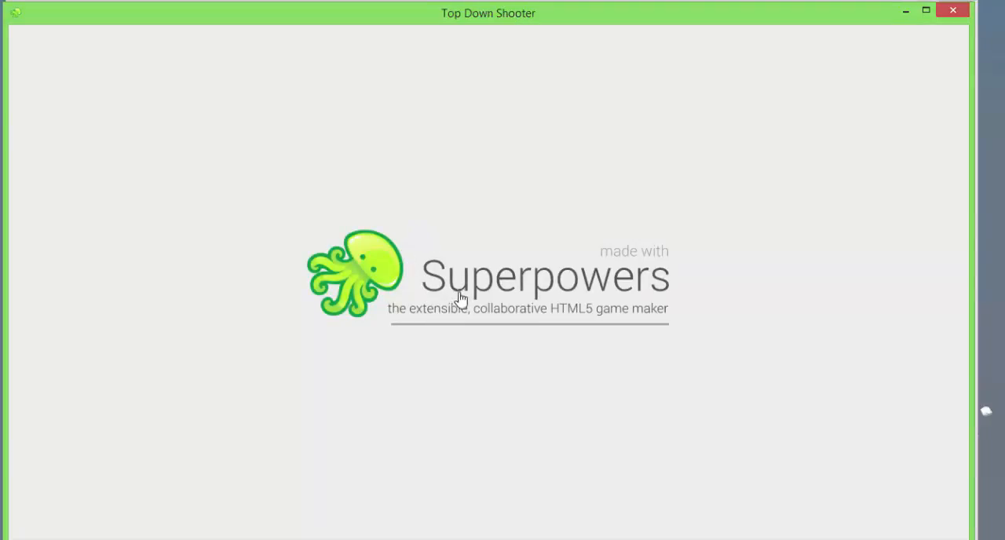
{"action": "mouse_move", "coordinate": [555, 330]}
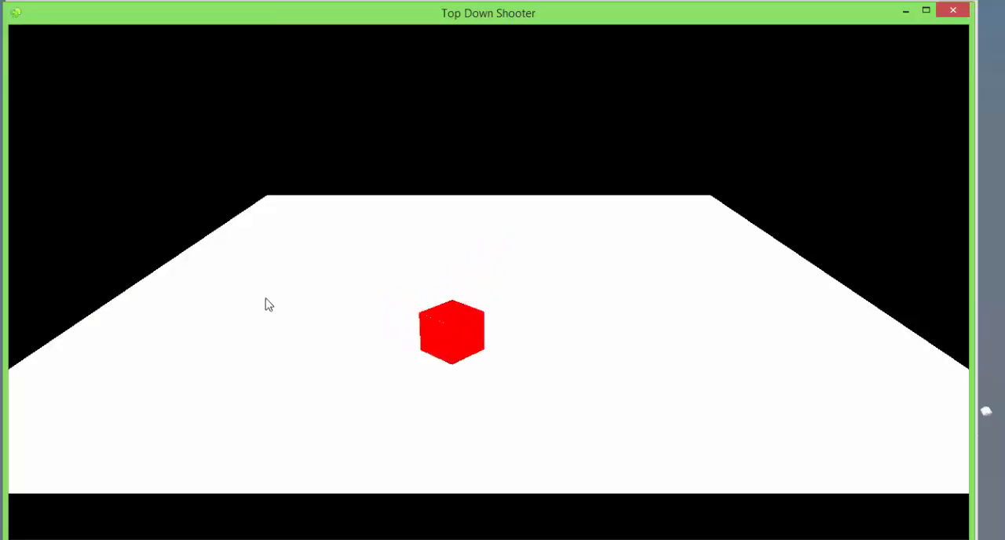
{"action": "mouse_move", "coordinate": [627, 399]}
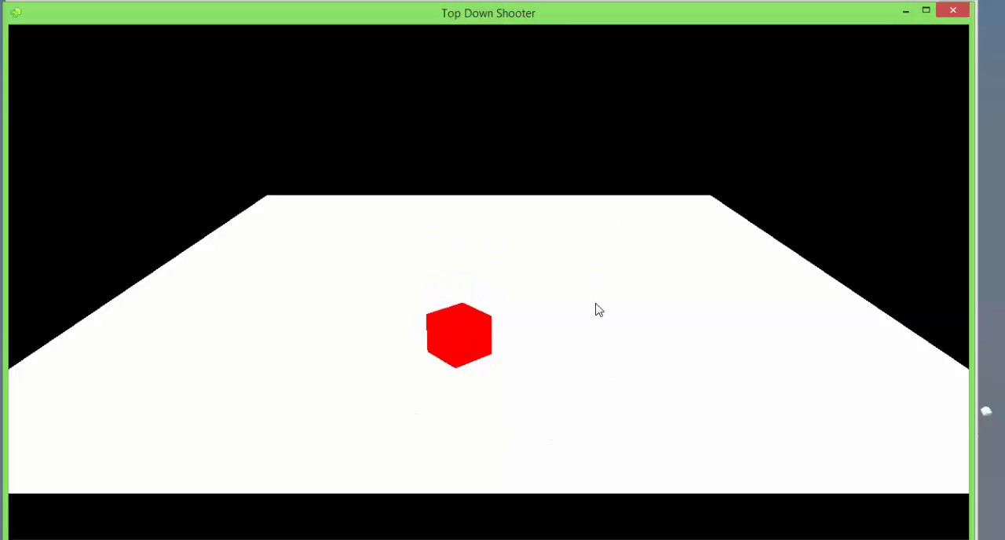
{"action": "mouse_move", "coordinate": [485, 272]}
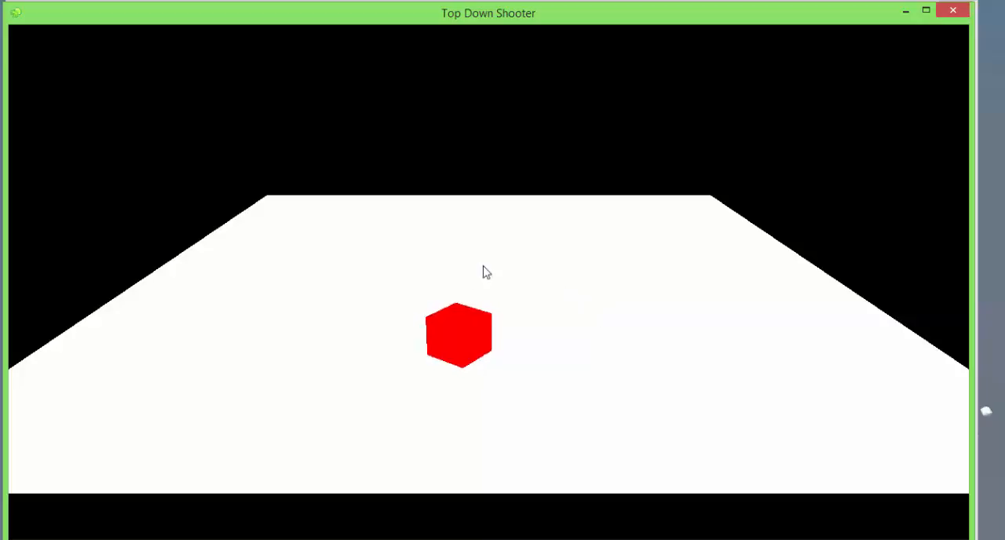